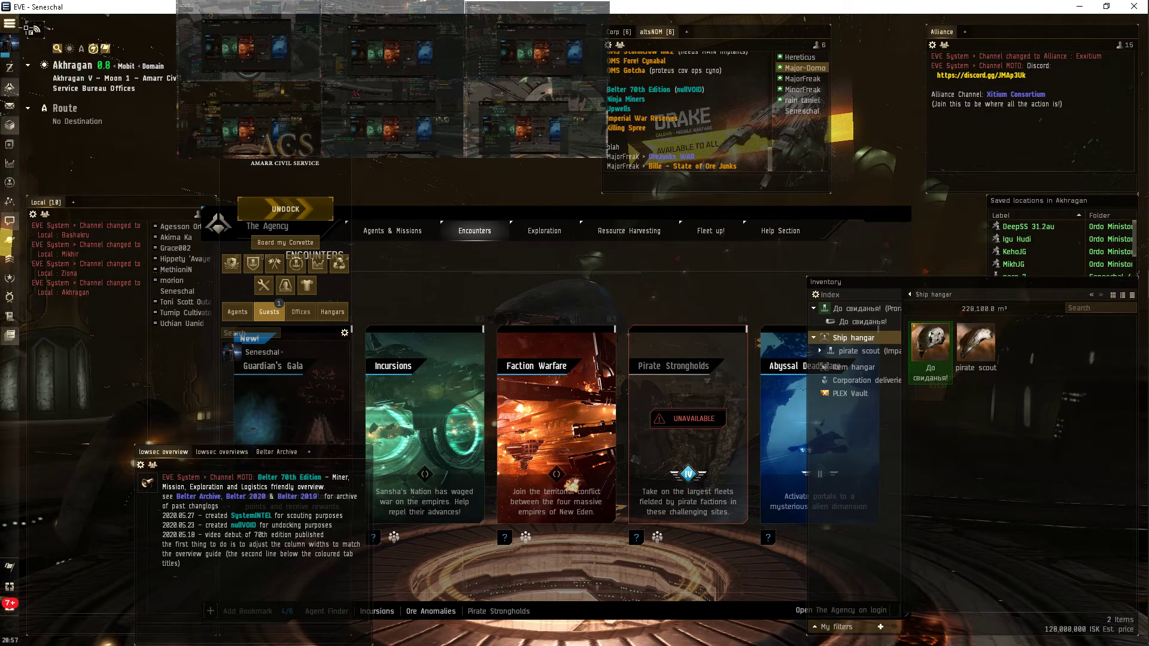
Leave Seneschal's station view and bring up the MajorFreak client docked in Hizhara.
left_click(11, 24)
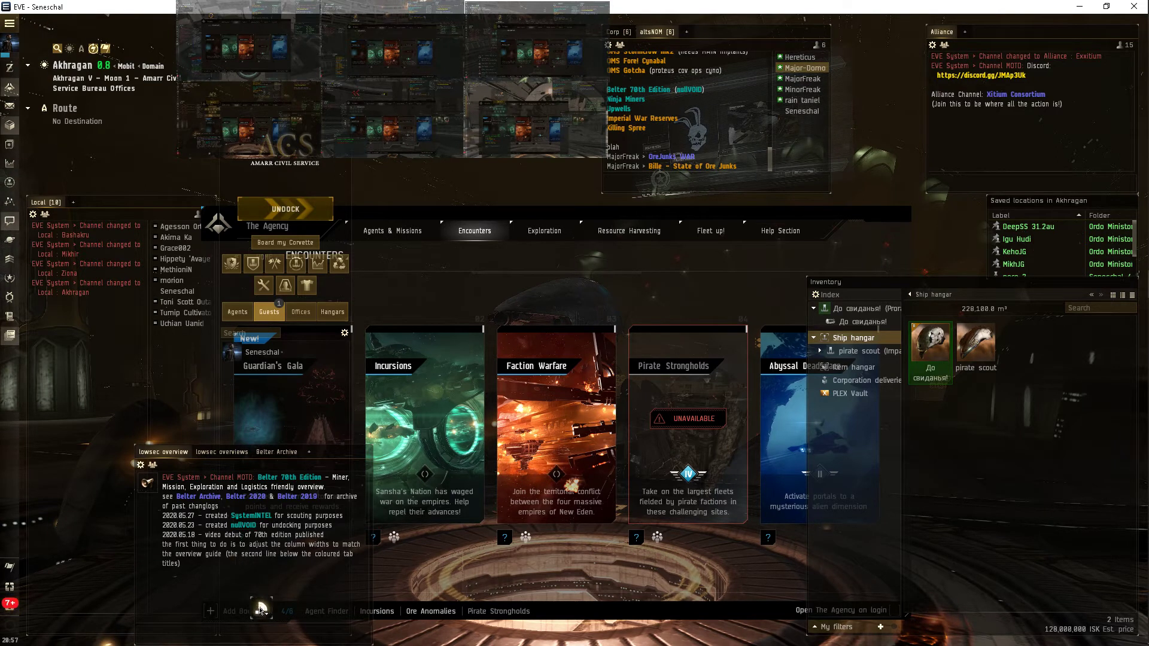
left_click(101, 610)
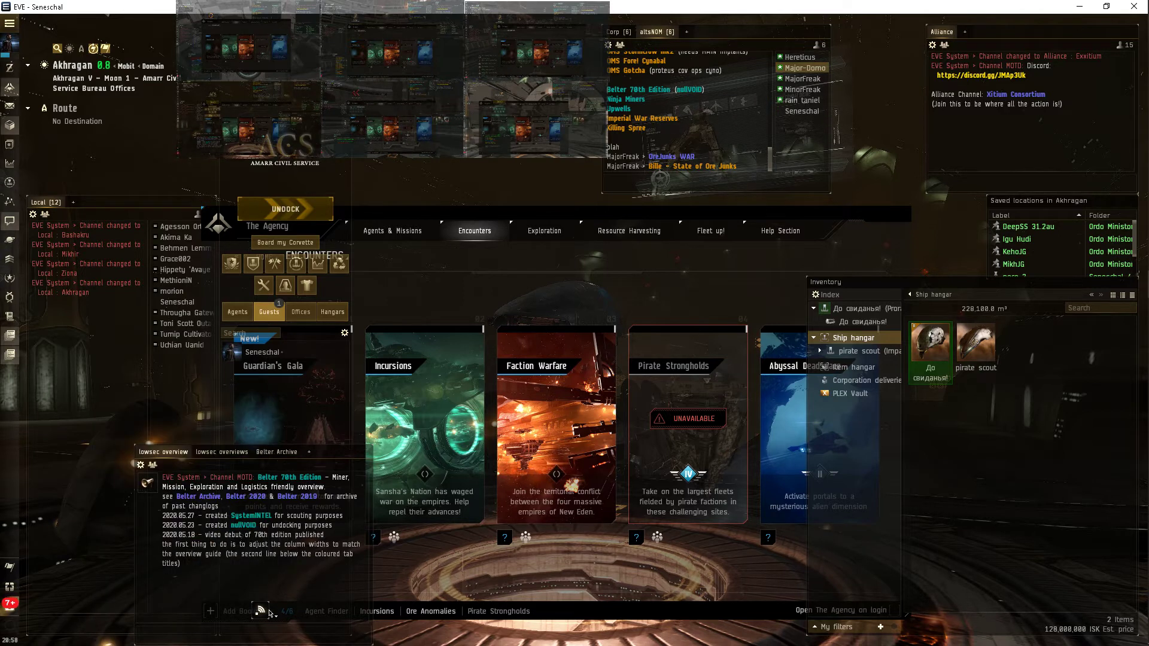
left_click(261, 611)
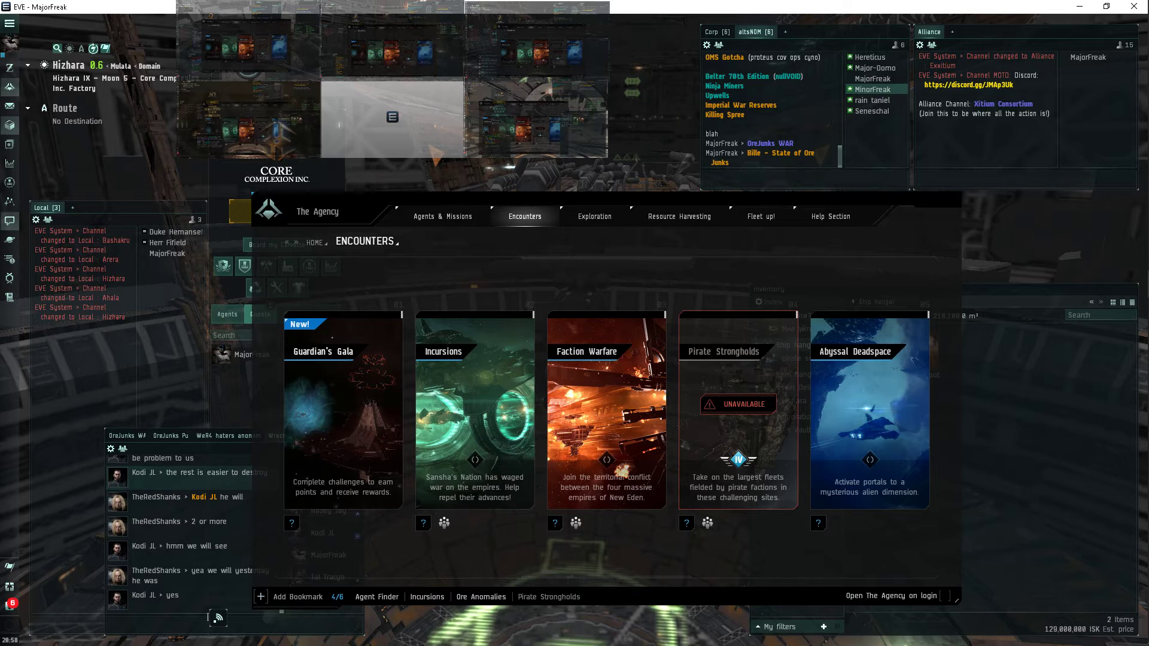
Switch through the Hereticus client to Major-Domo, docked in Knophtikoo.
left_click(218, 618)
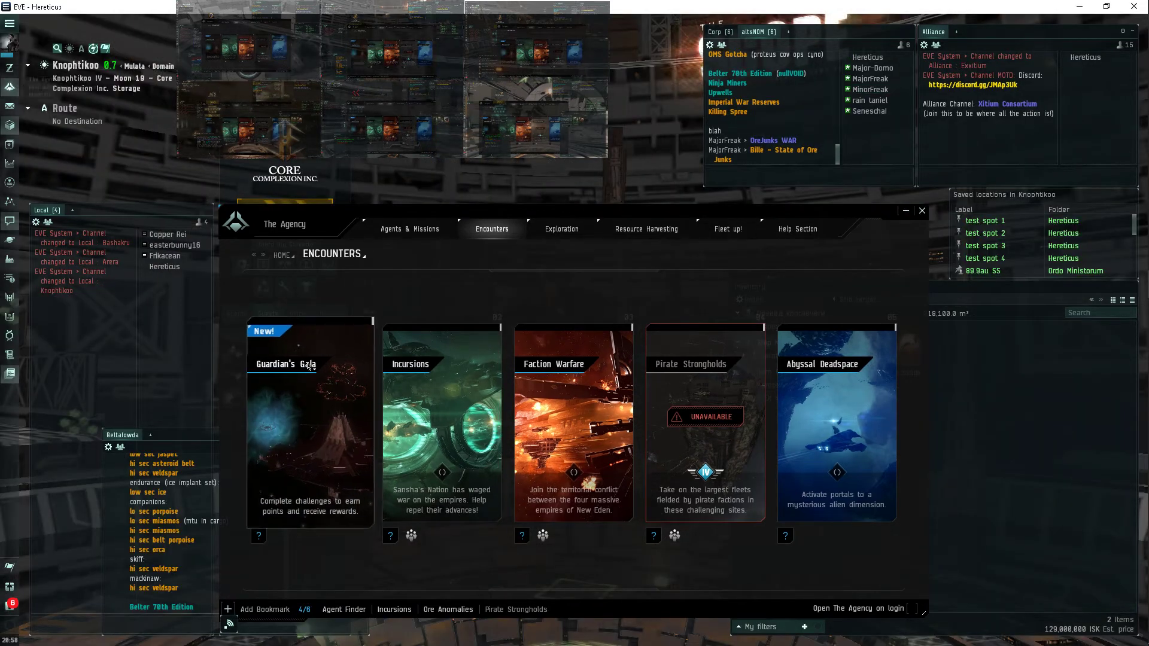
left_click(228, 624)
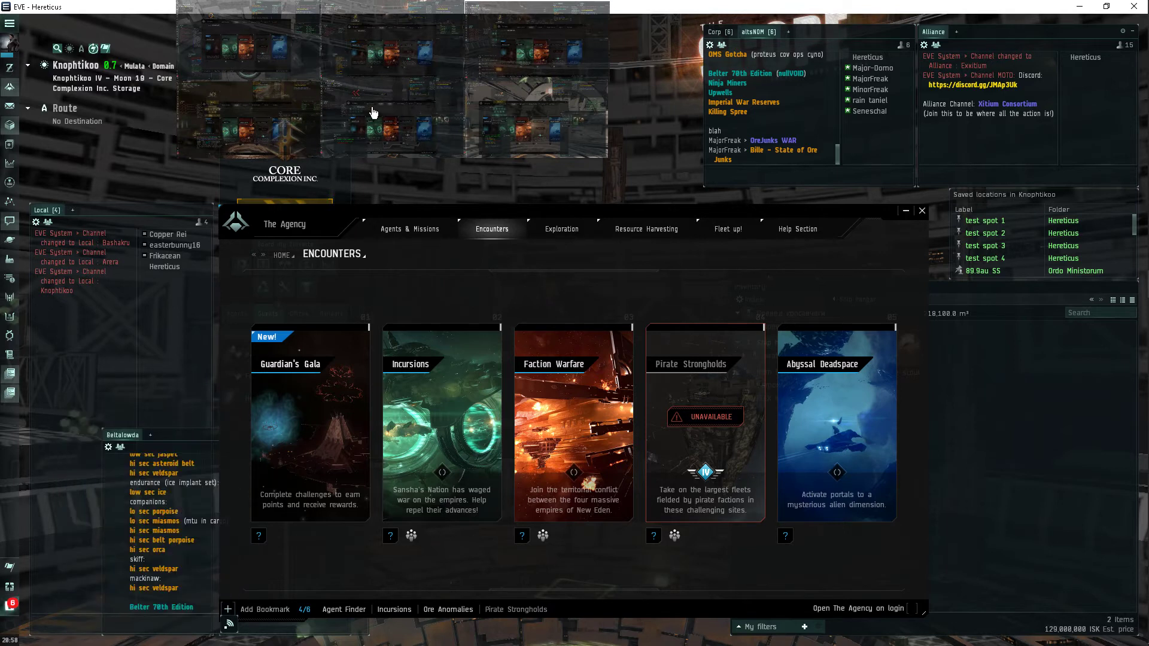
mouse_move(251, 113)
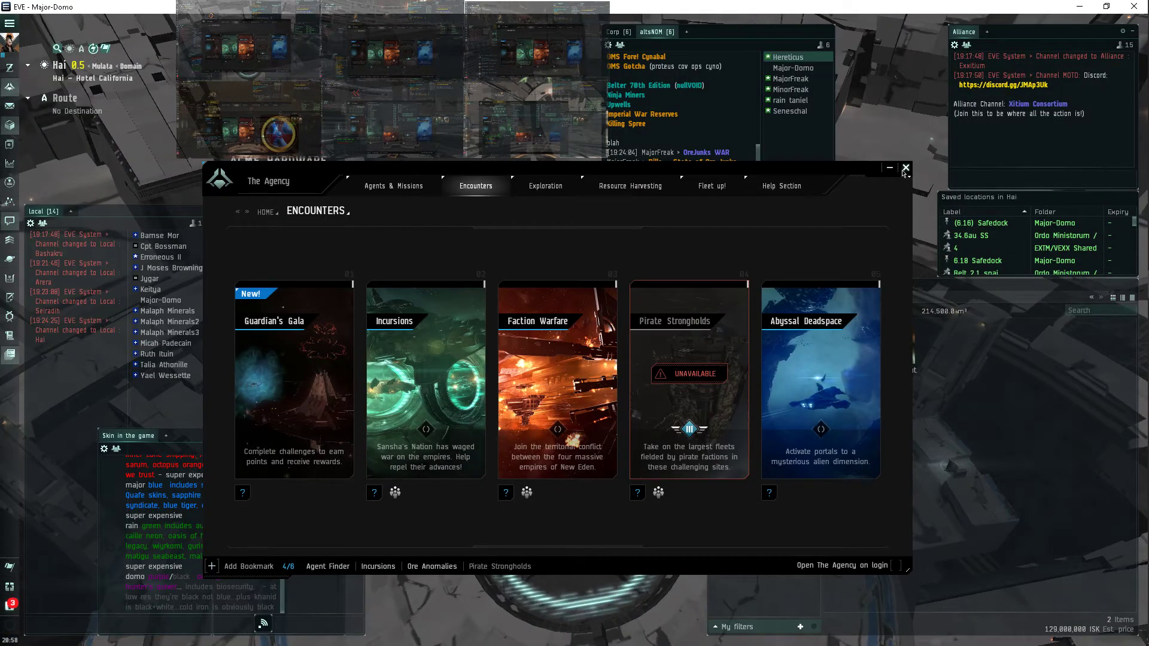
Close the Agency and chat windows and show the notification history with skill completions.
left_click(906, 168)
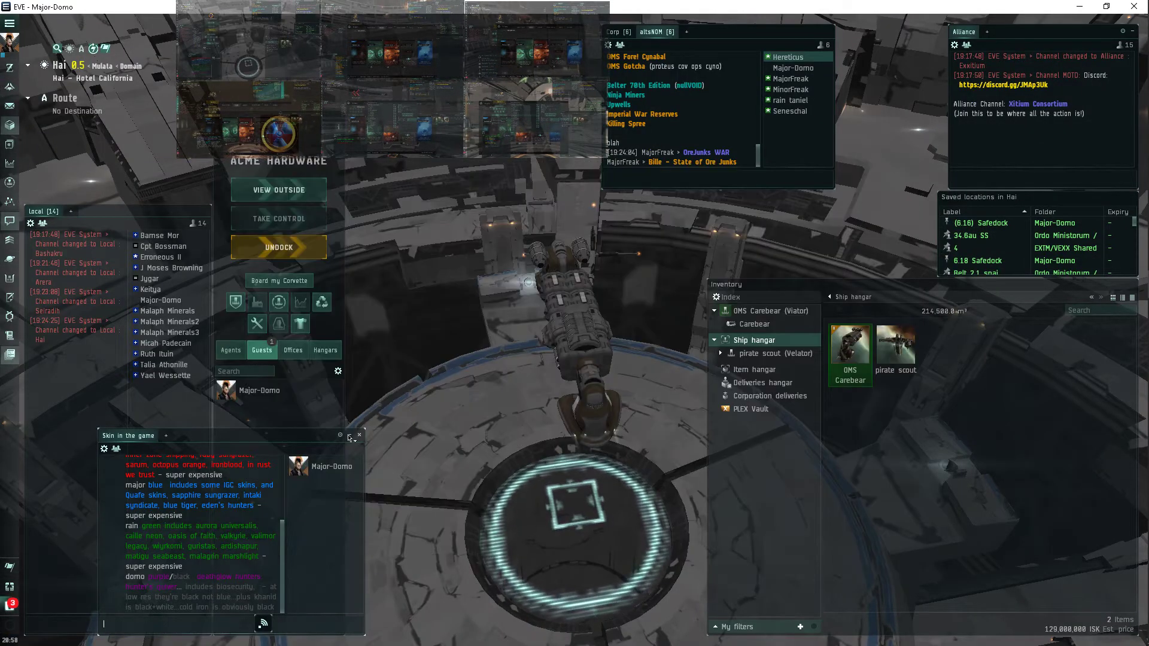
left_click(359, 436)
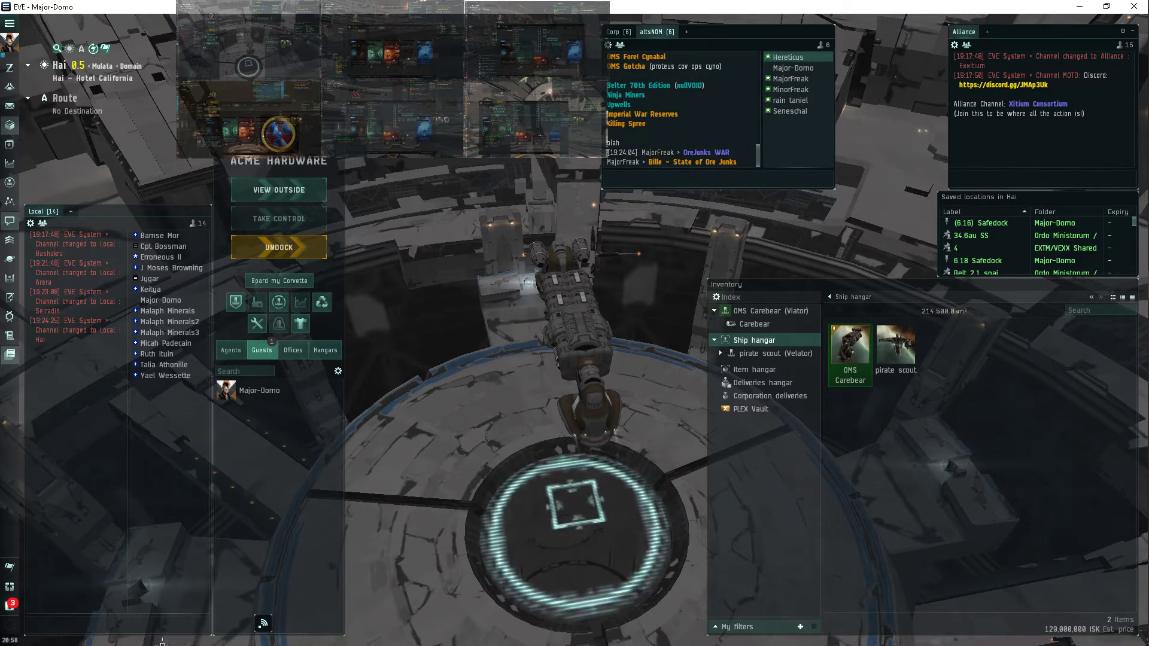
left_click(262, 623)
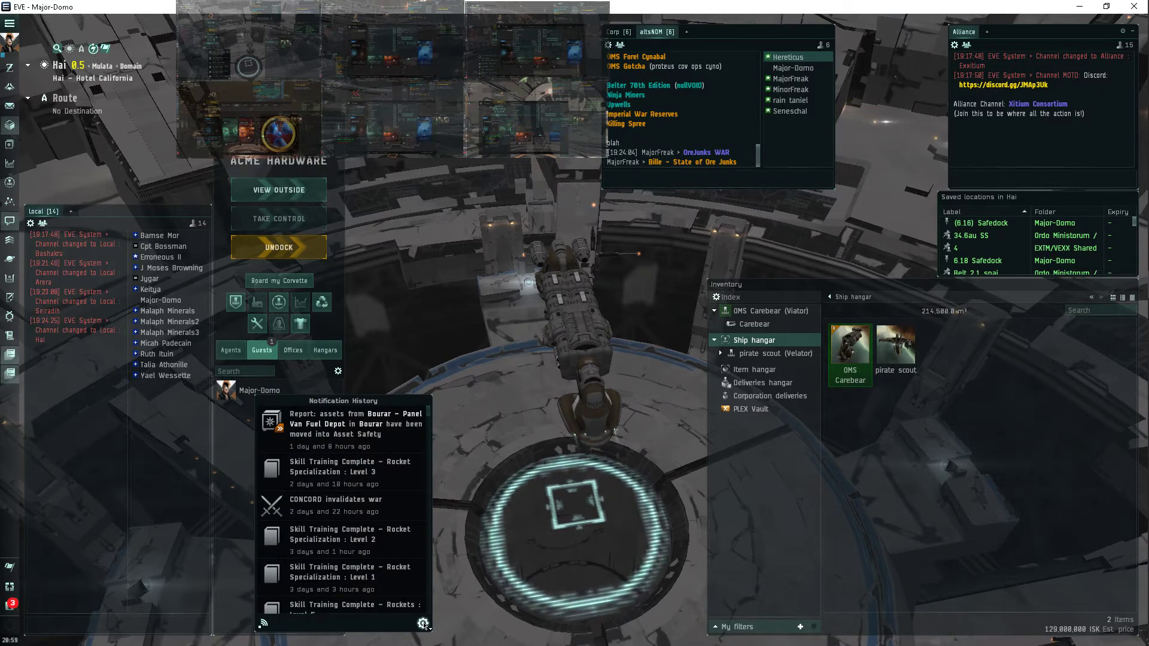
mouse_move(424, 623)
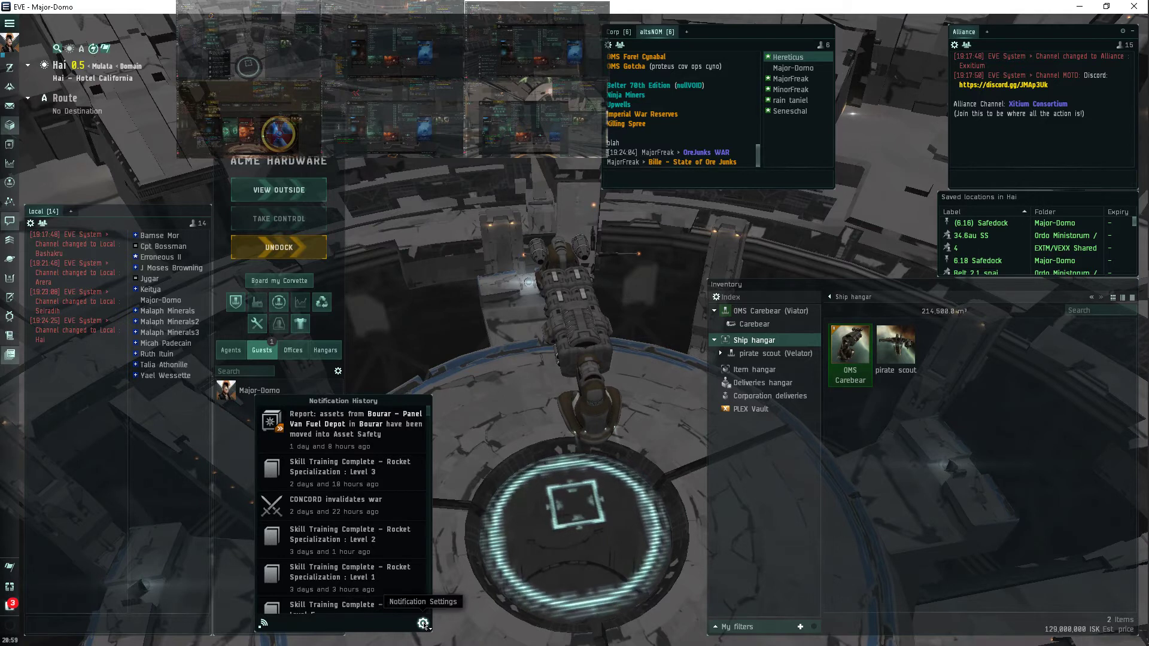
mouse_move(495, 587)
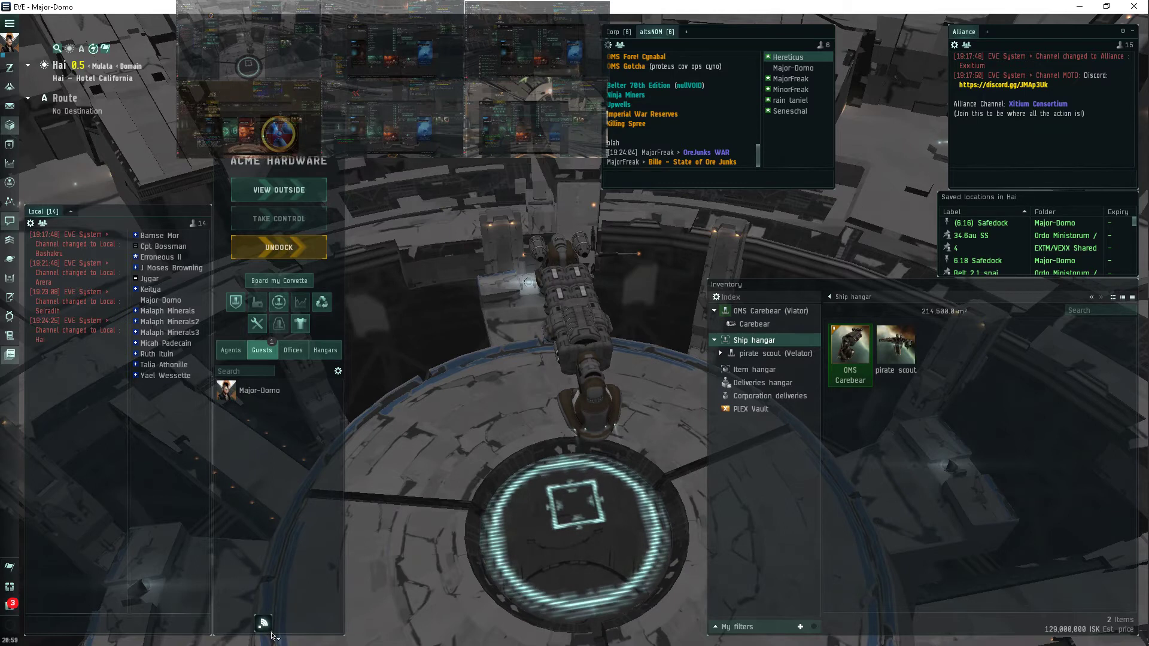
left_click(262, 624)
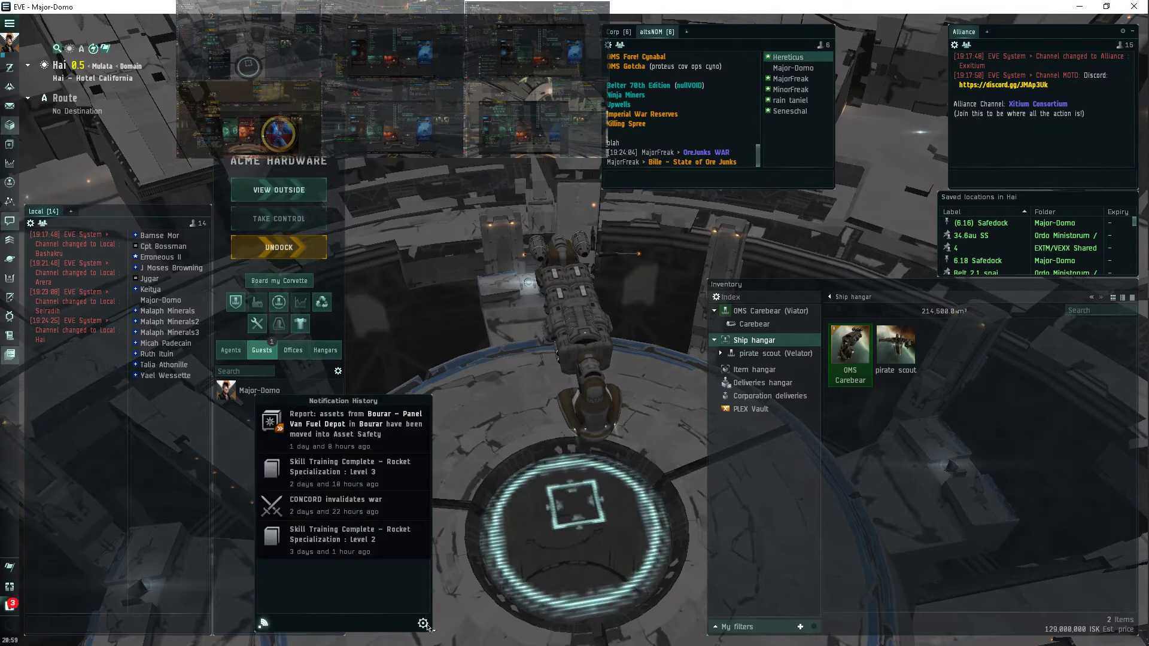
scroll("down", 3)
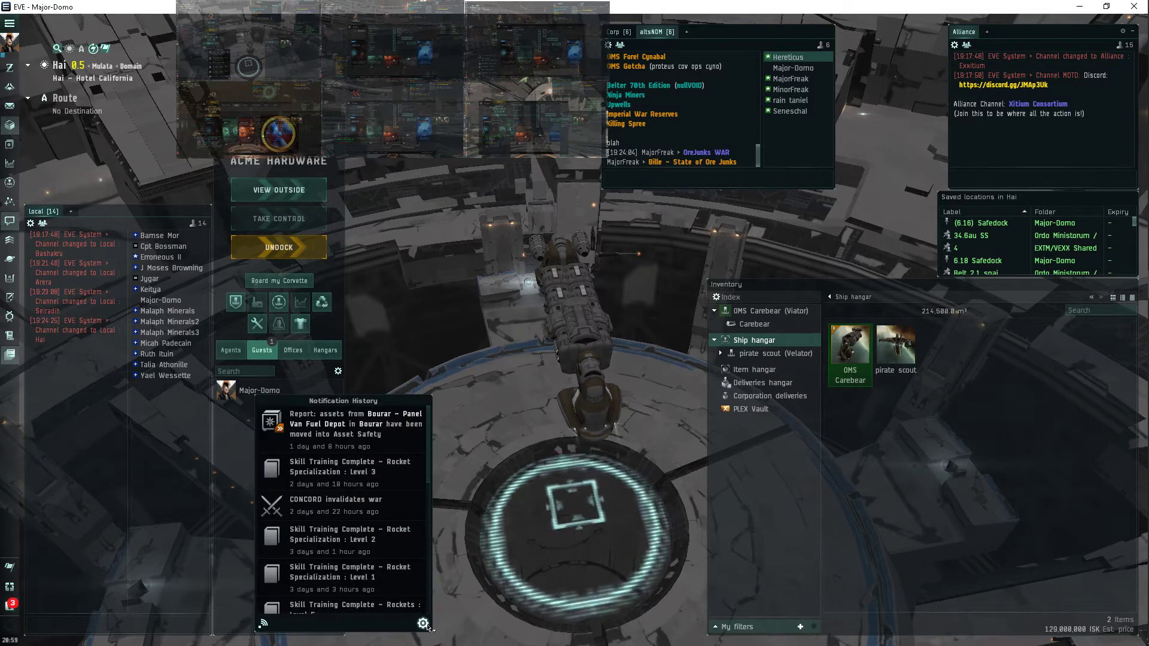
mouse_move(424, 623)
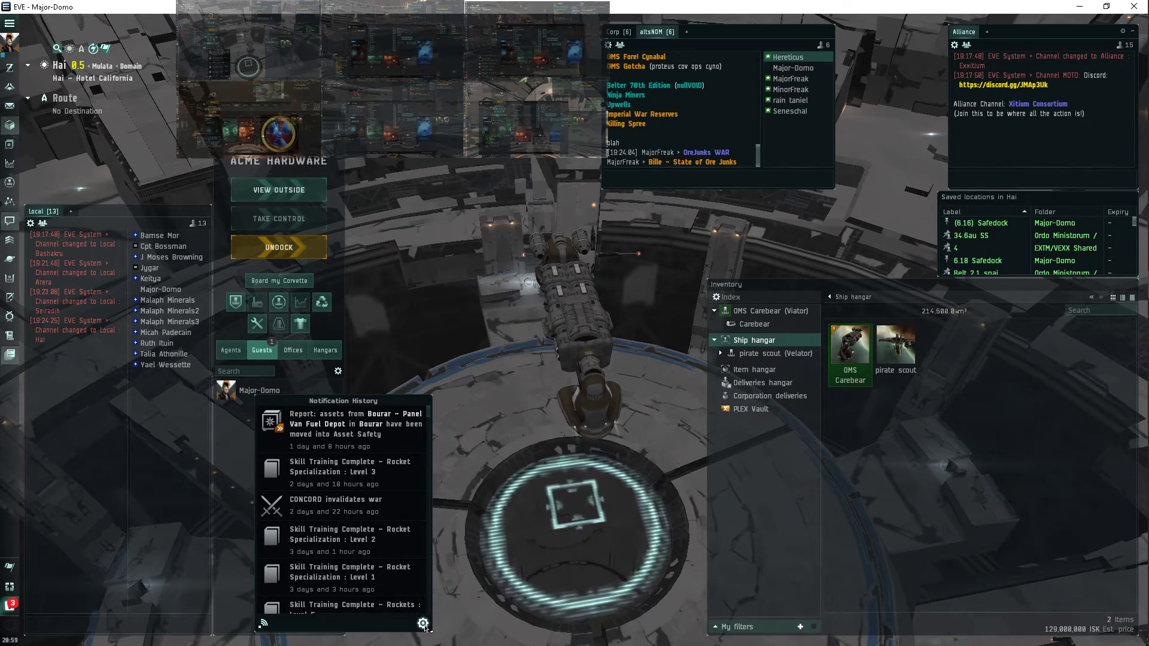
mouse_move(424, 624)
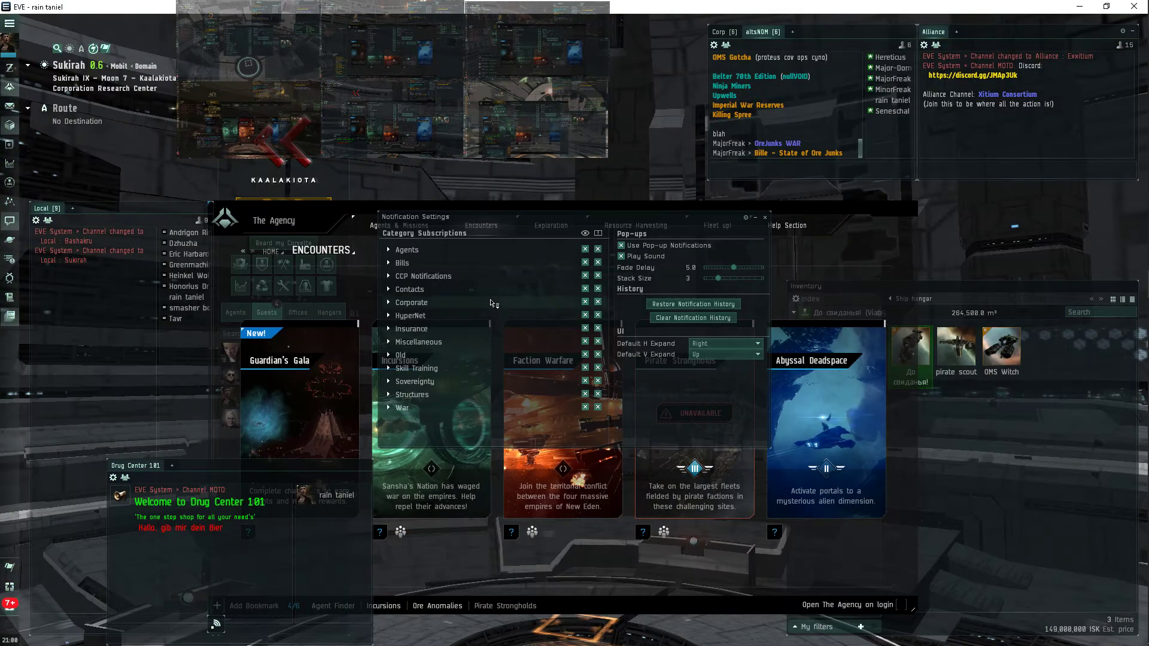
mouse_move(597, 444)
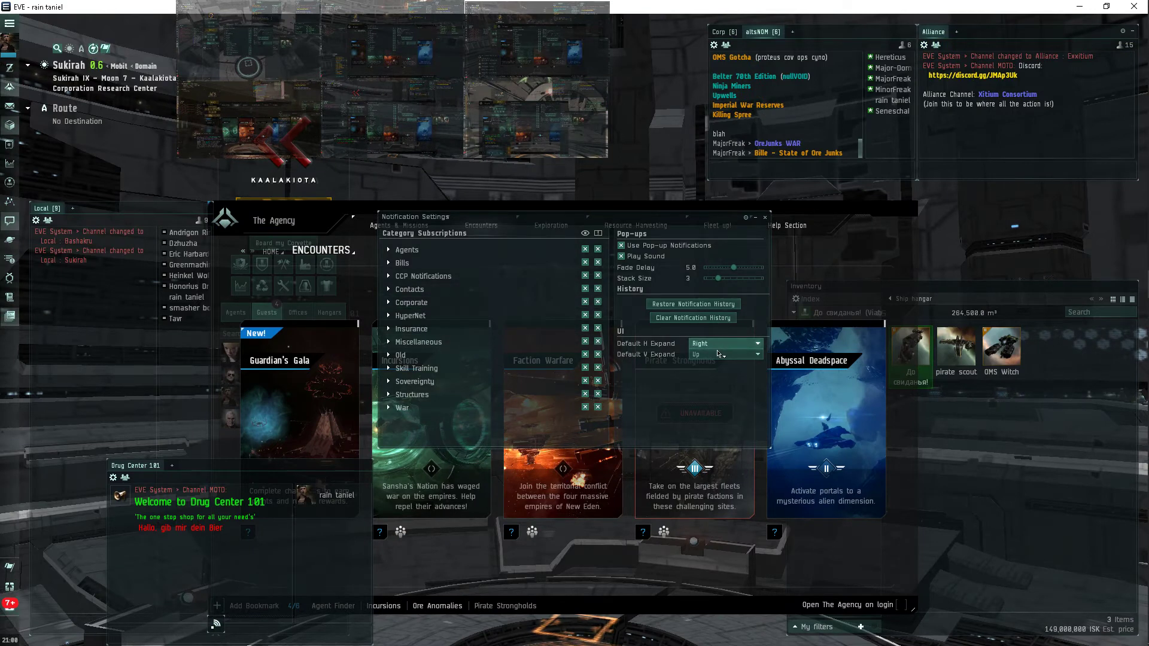
Change Default V Expand from Up to Down, keeping Default H Expand on Right.
left_click(726, 354)
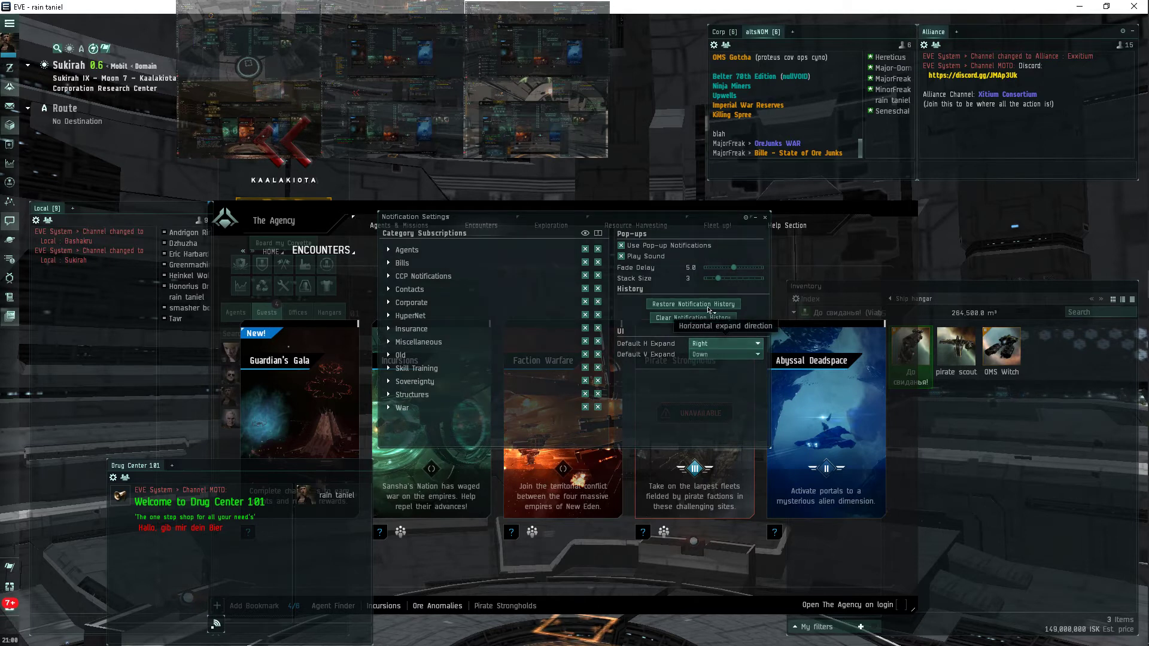
mouse_move(691, 317)
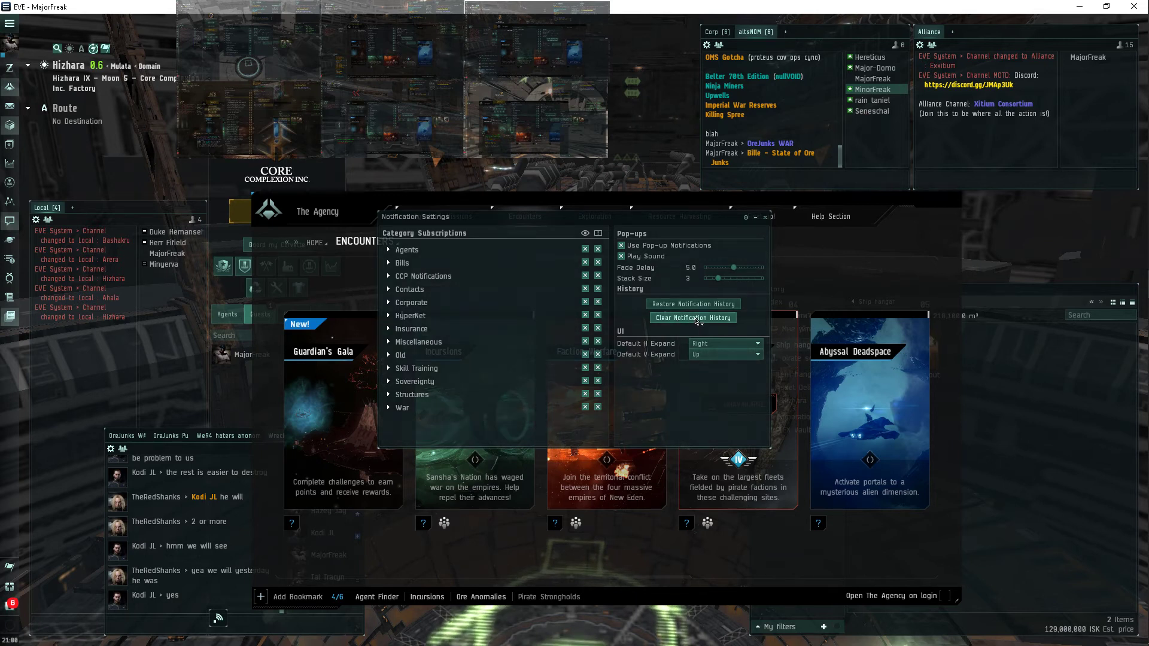
Set Default V Expand to Down, then move to Seneschal's notification settings.
left_click(721, 353)
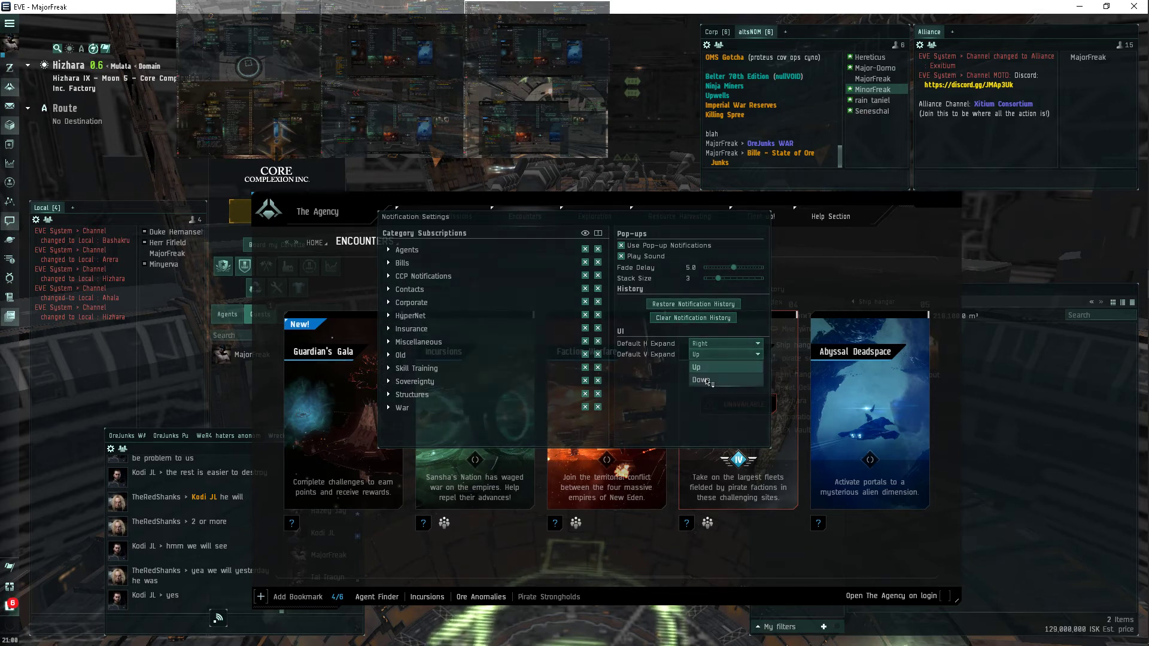
left_click(702, 379)
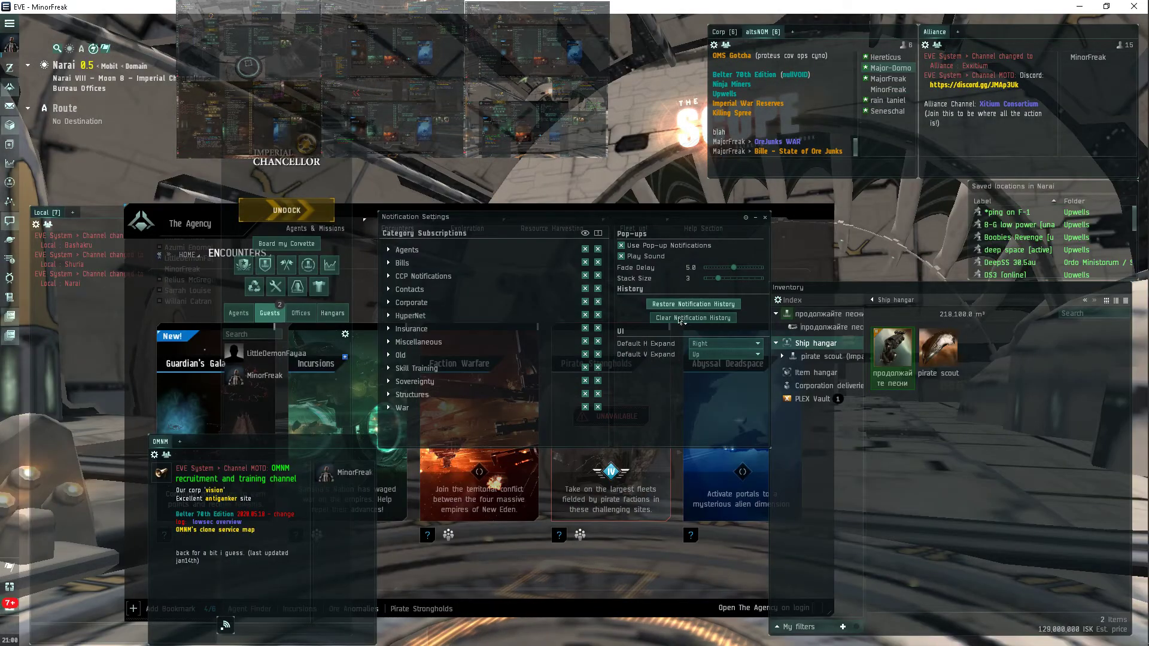
left_click(756, 354)
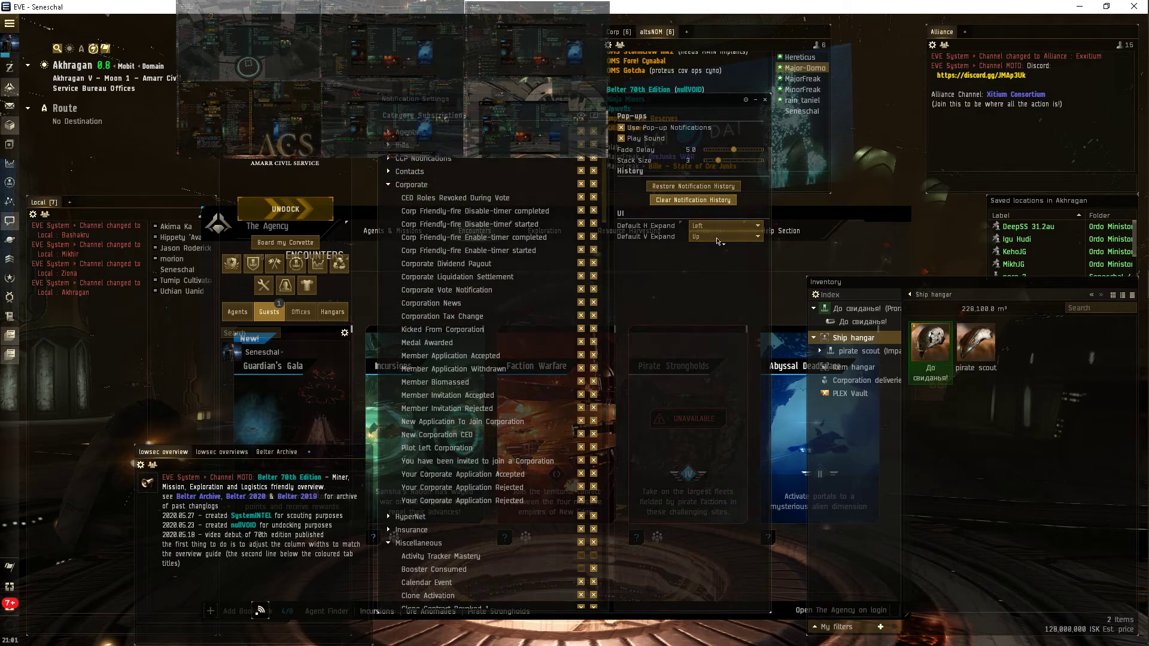
Set V Expand to Down and collapse the Miscellaneous, Structures and War categories.
left_click(724, 236)
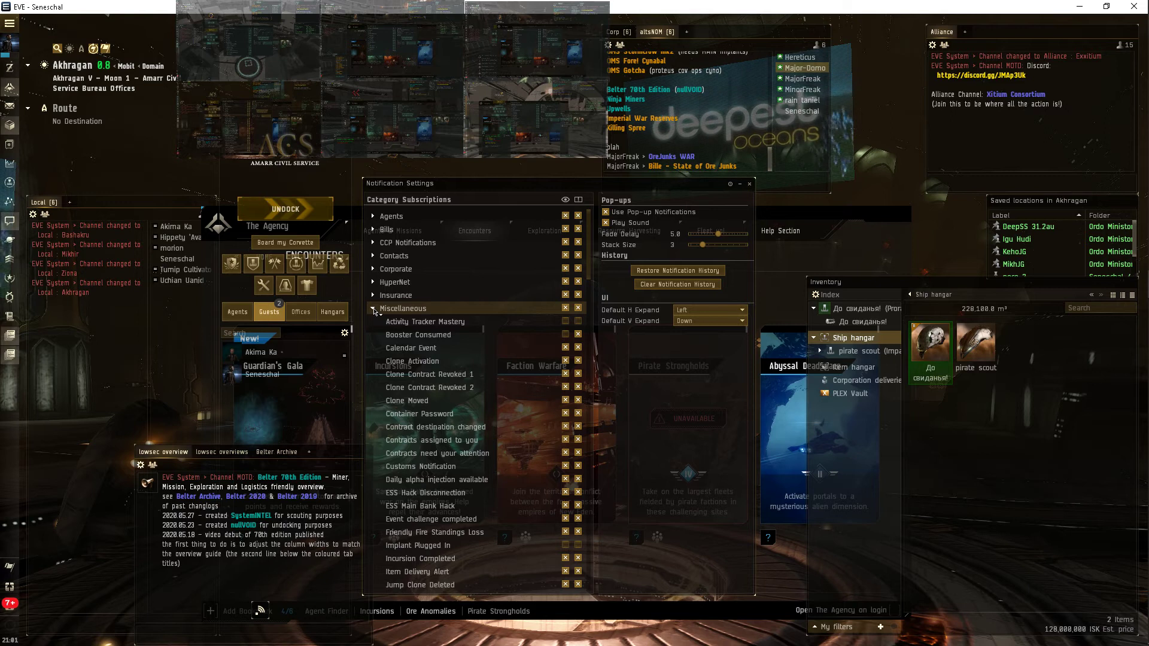
left_click(372, 308)
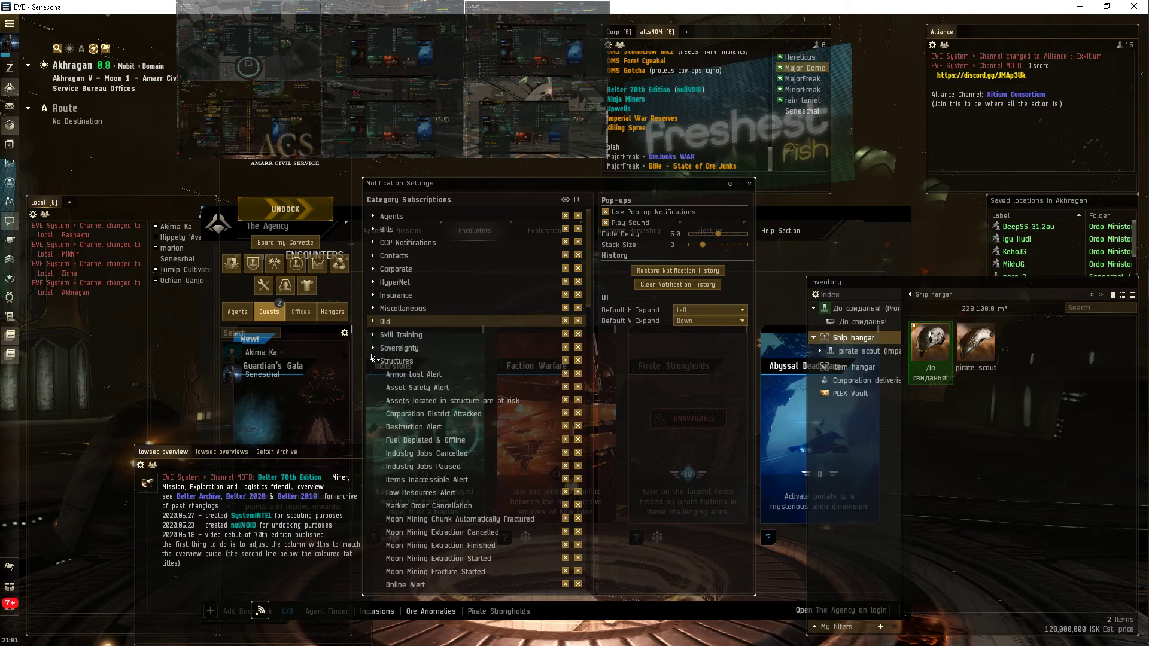
left_click(373, 374)
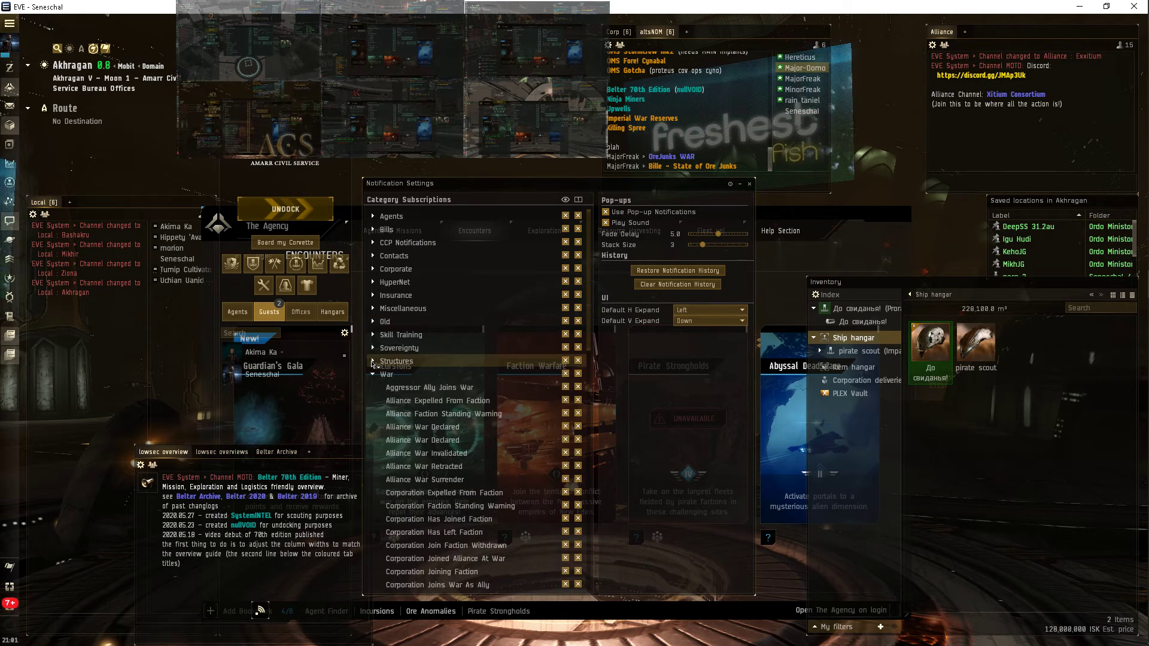
left_click(373, 373)
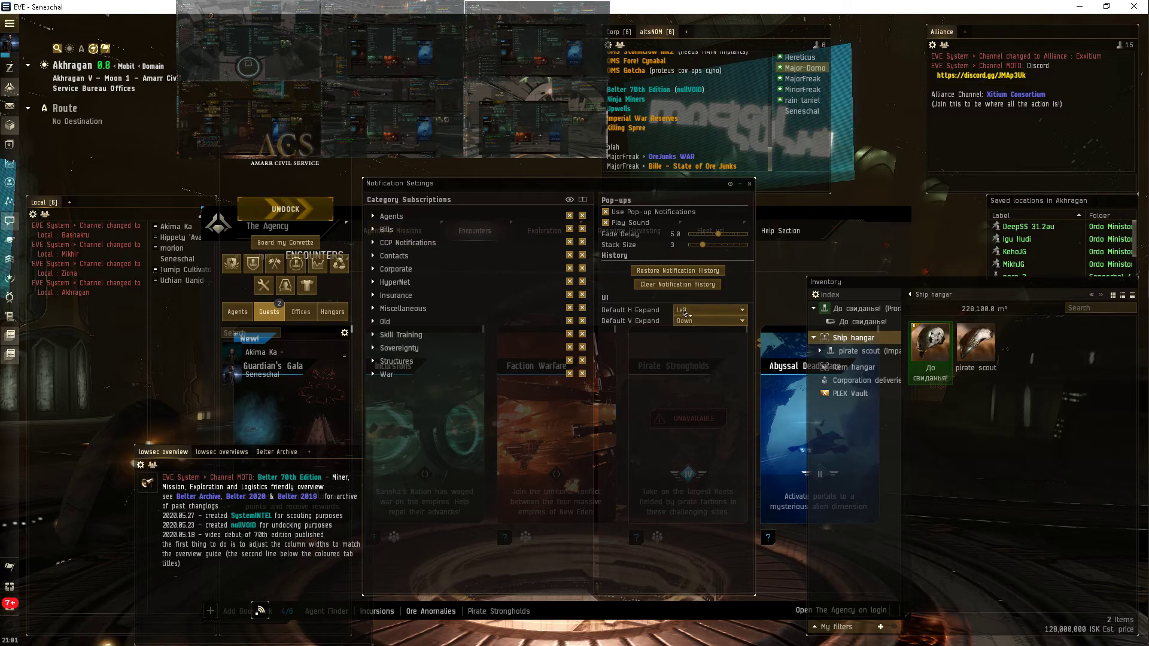
left_click(707, 310)
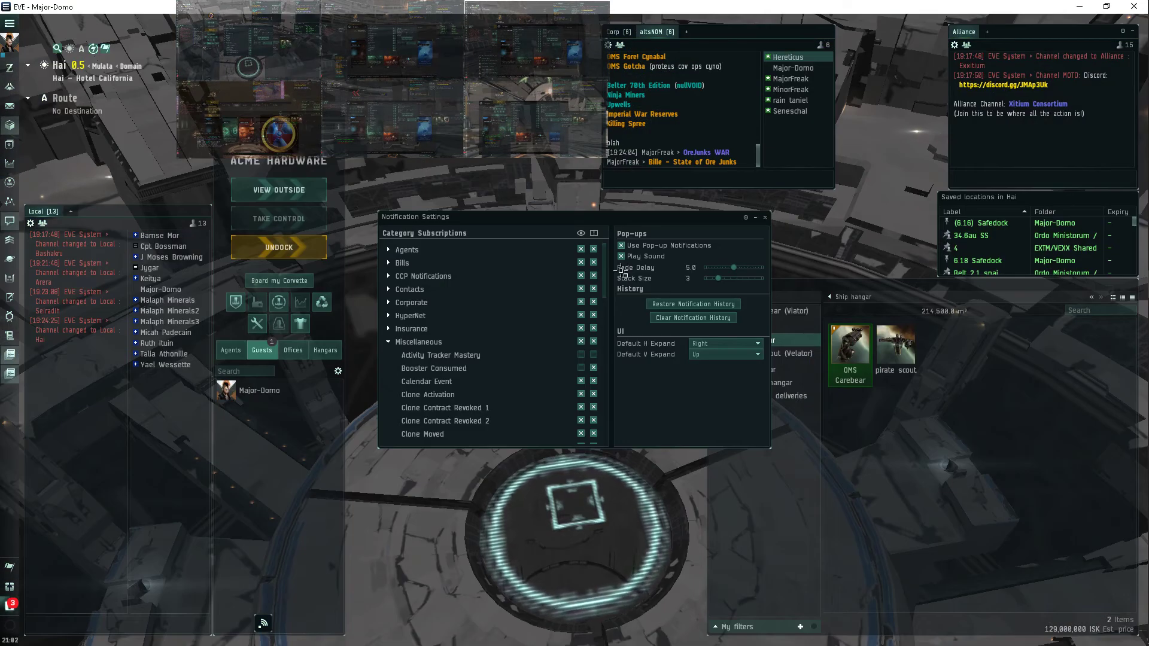
Choose Down for Default V Expand and collapse the Miscellaneous category.
left_click(724, 354)
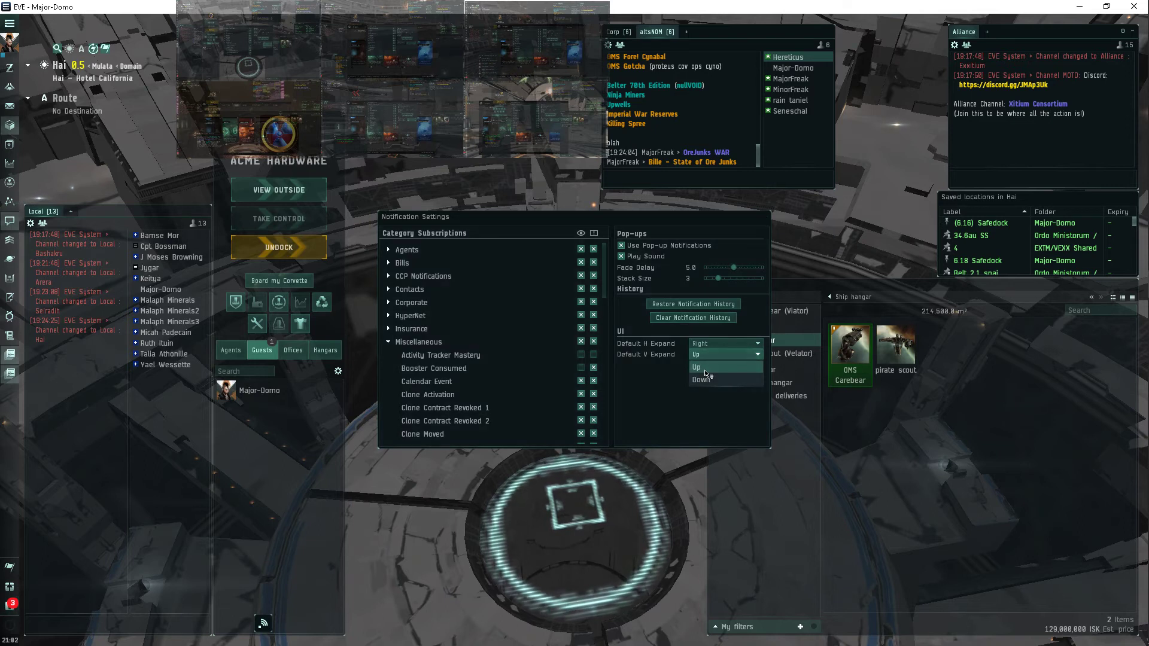
left_click(704, 379)
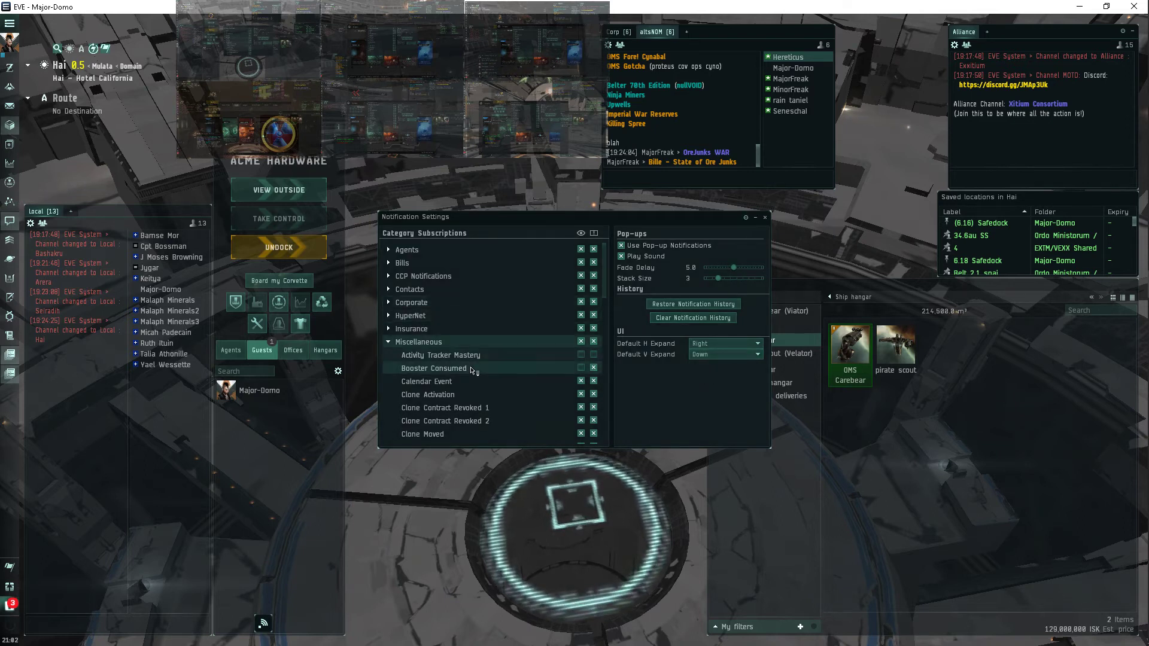
scroll("down", 3)
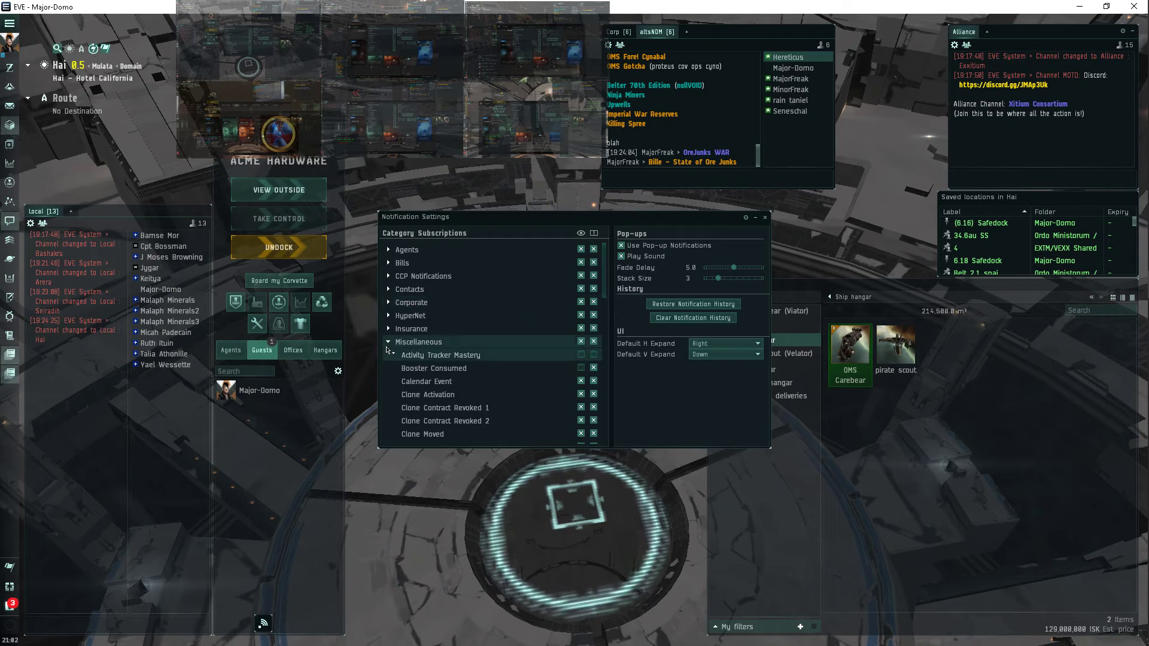
left_click(388, 342)
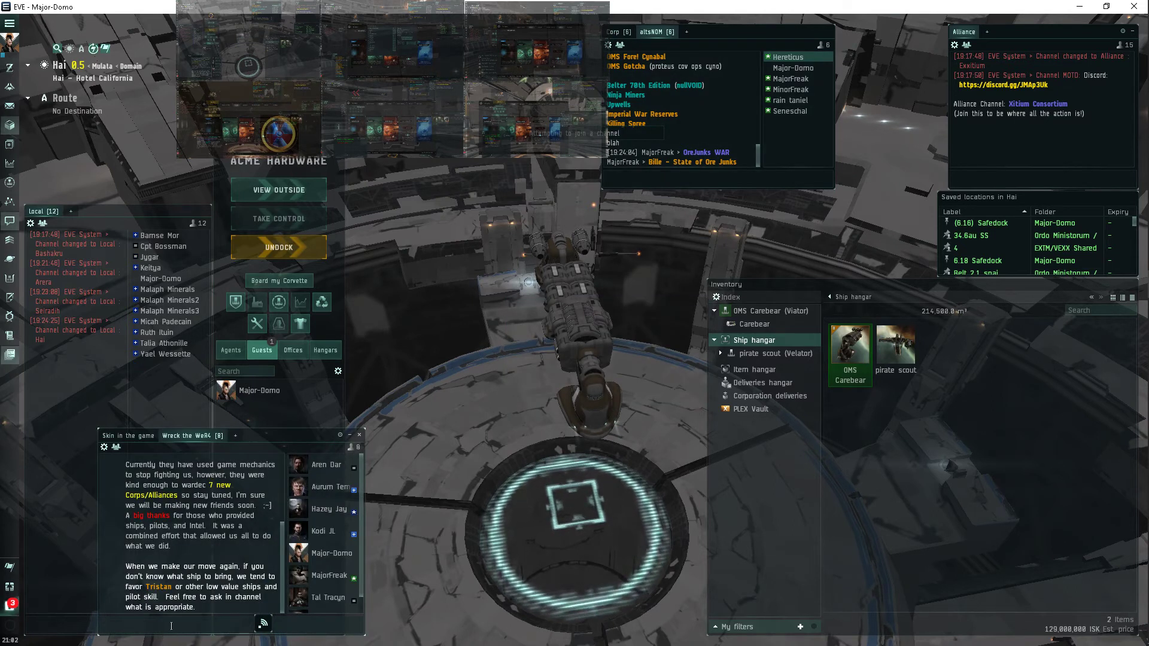
Write 'bleh', 'i'm a one man' and 'majorfreak' in the chat channel.
type("bleh")
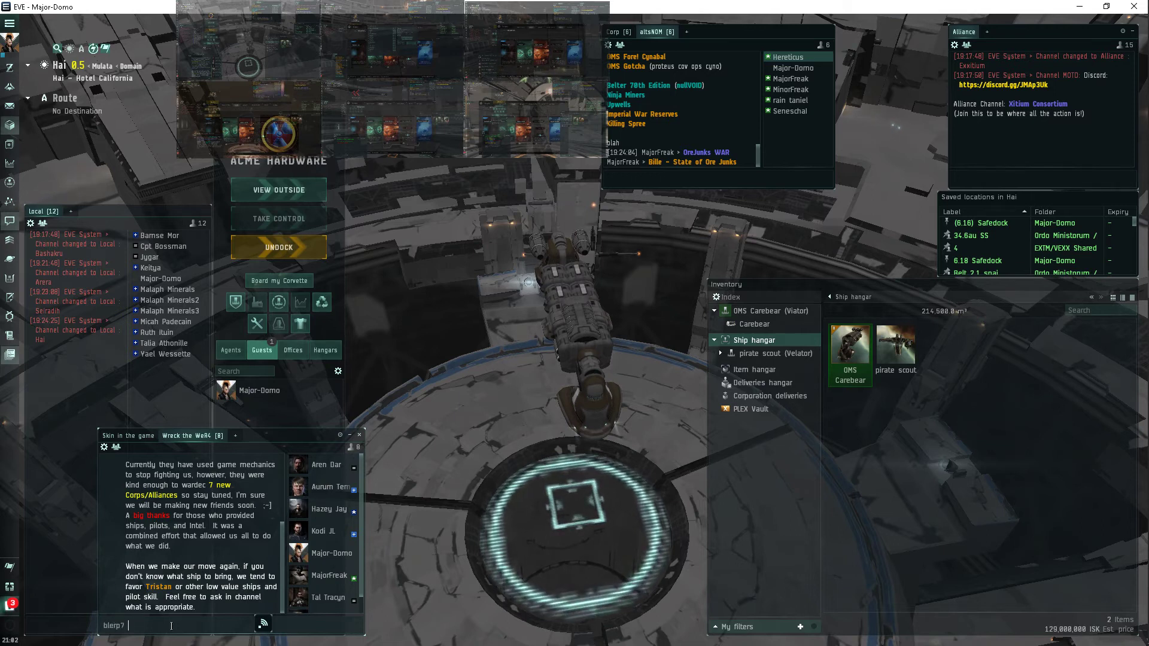
type("i'm a one man corp, mate. no worr 've assigned")
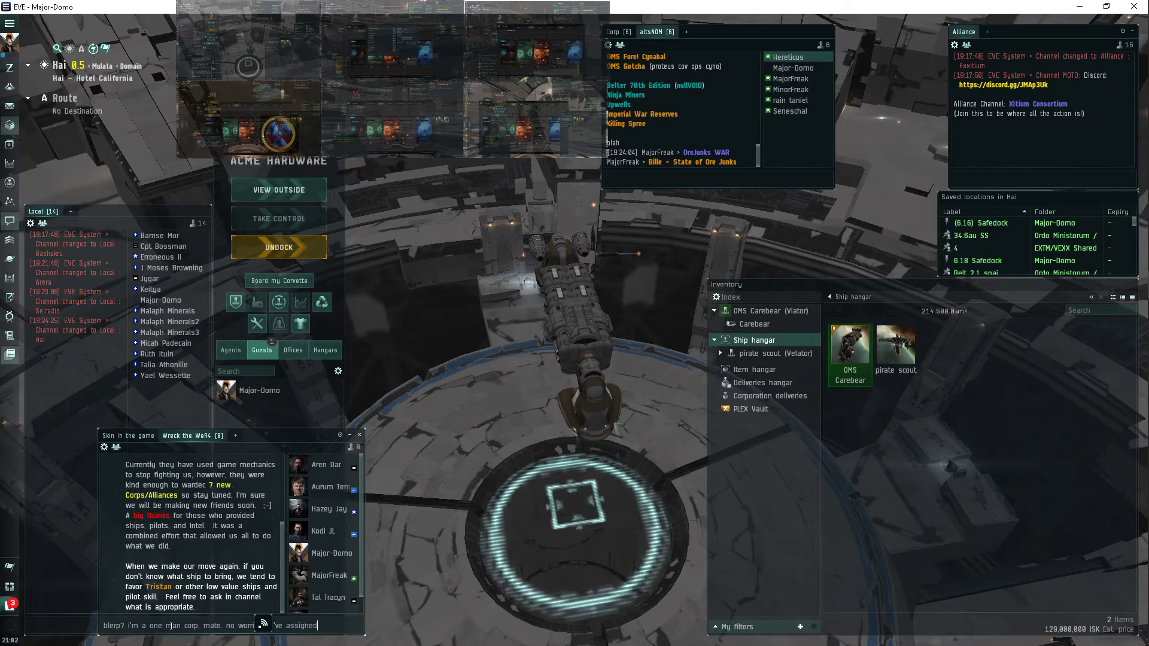
type("majorfreak")
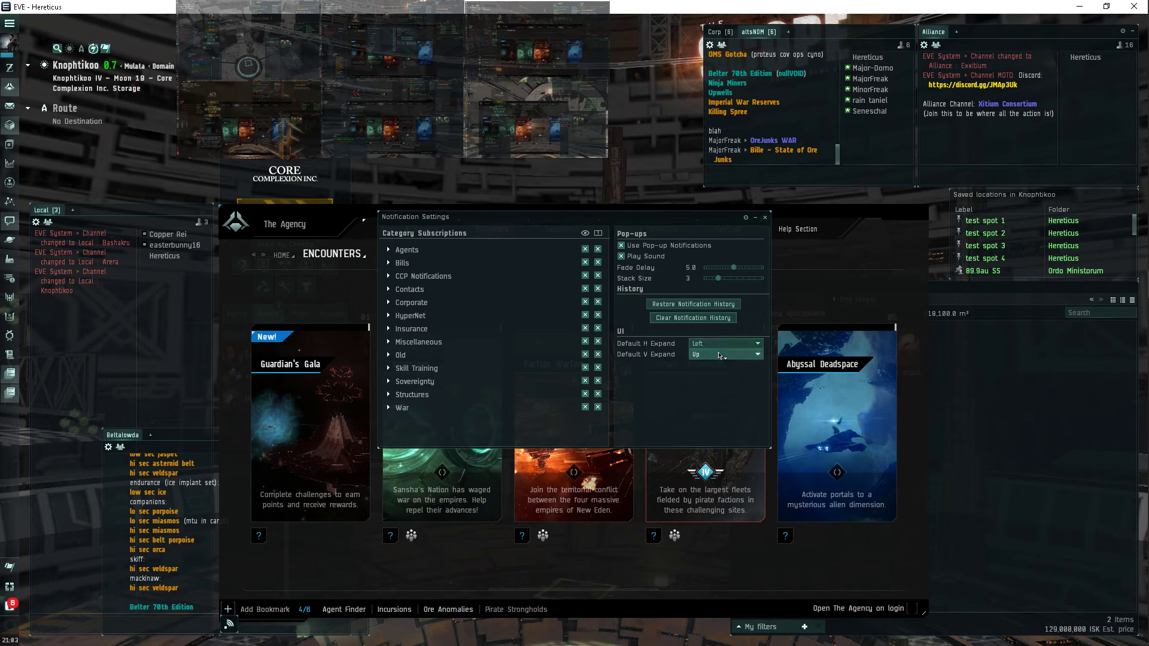
Set Hereticus's Default V Expand to Down and Default H Expand to Right.
left_click(722, 355)
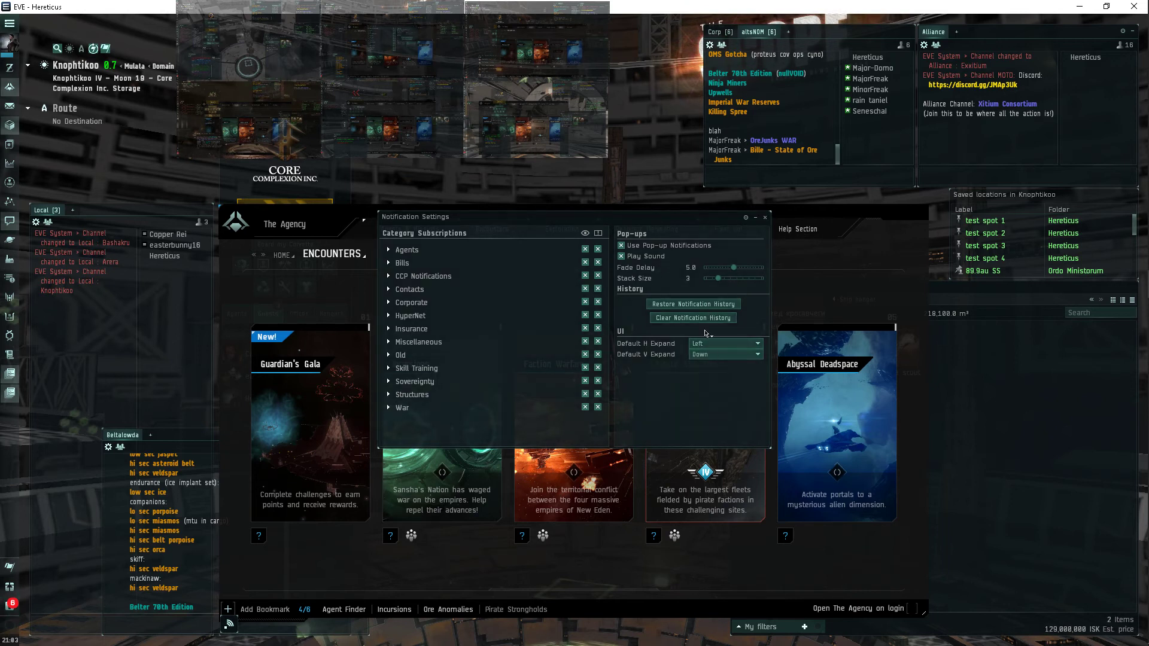
left_click(725, 343)
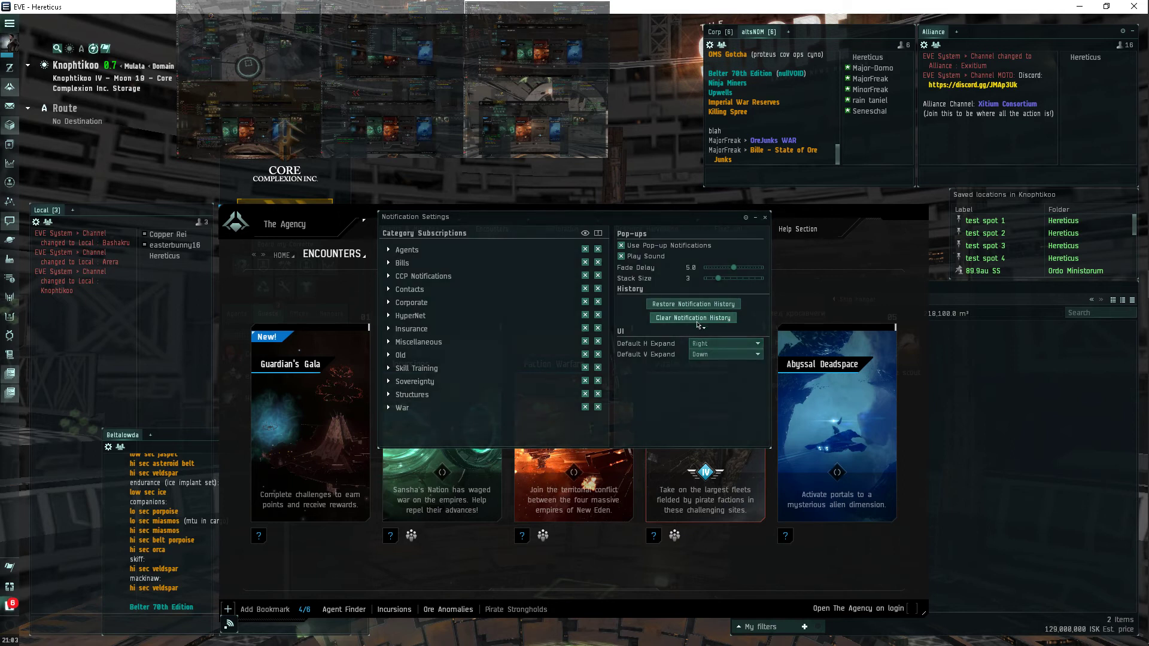